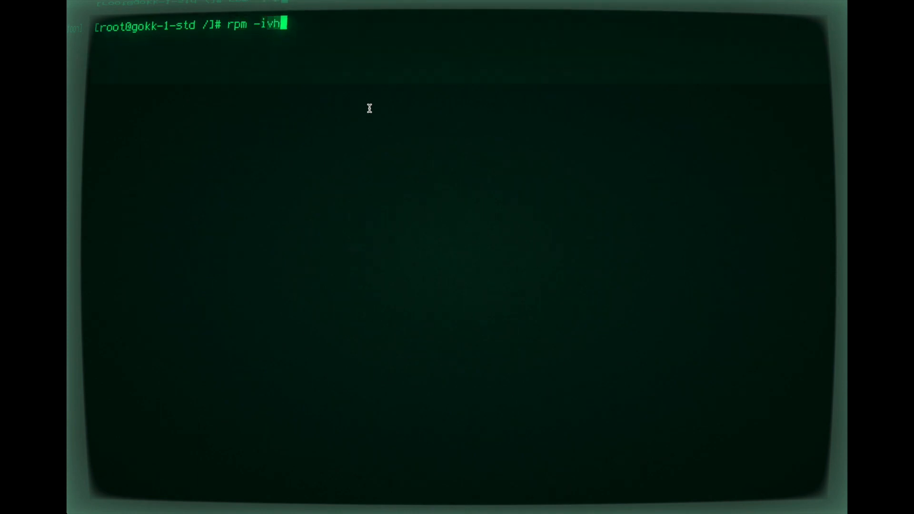
Install timebeat-1.4.8-x86_64.rpm and move timebeat.lic into /etc/timebeat/
key(Return)
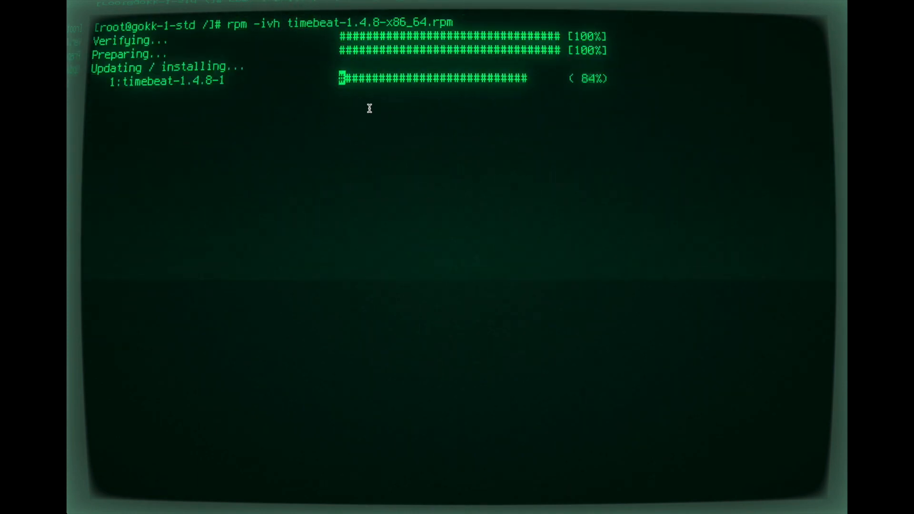
text(mv time)
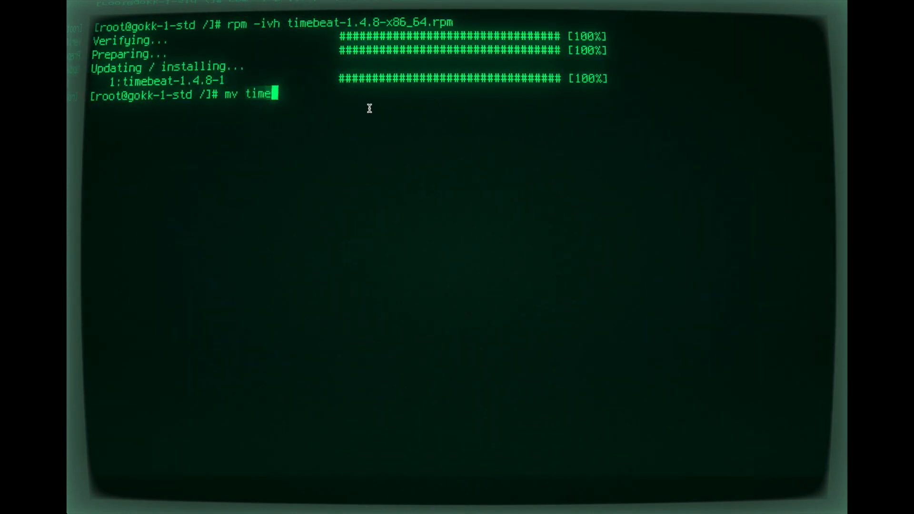
text(beat.lic /etc/timebeat)
text(vi)
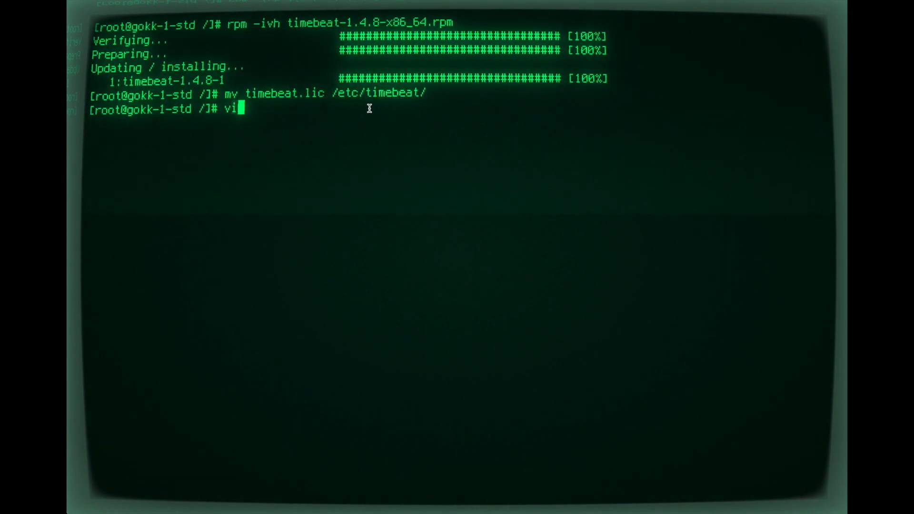
text(/etc/timebeat/)
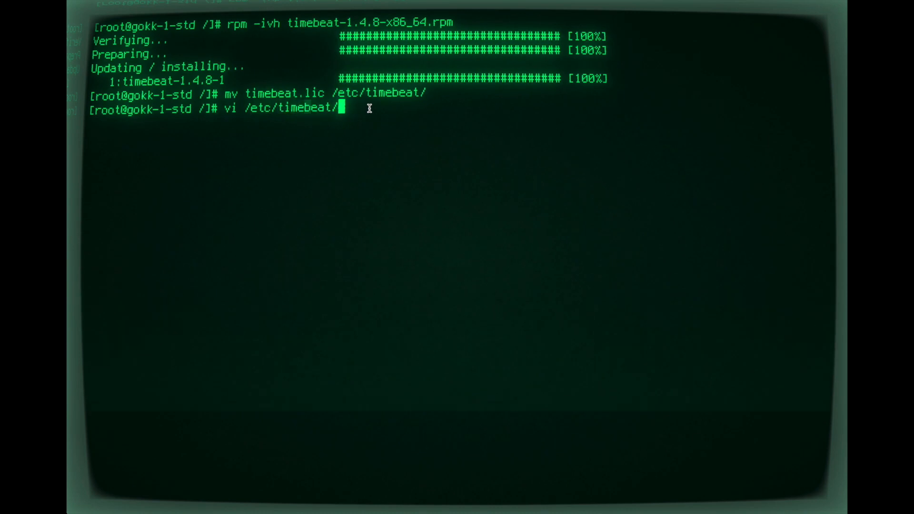
Edit /etc/timebeat/timebeat.yml in vi, uncommenting the CLI admin username and password lines
key(Return)
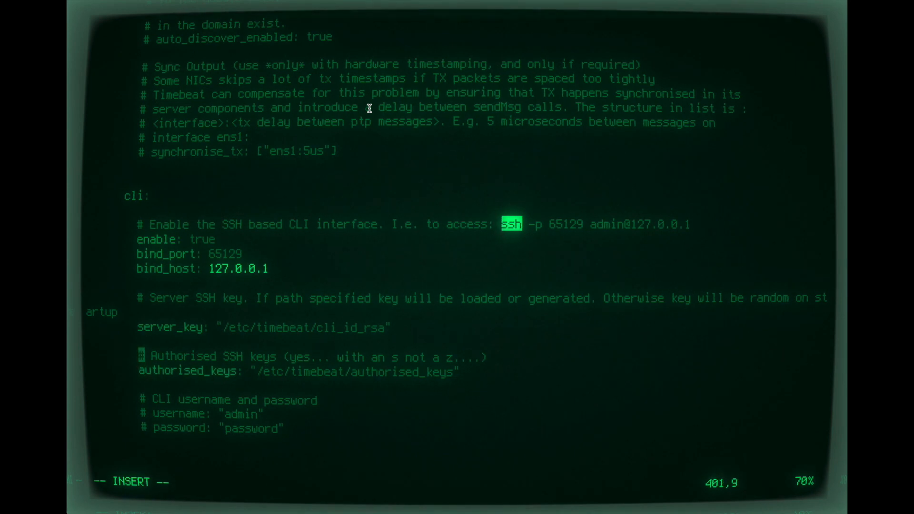
scroll(down, 3)
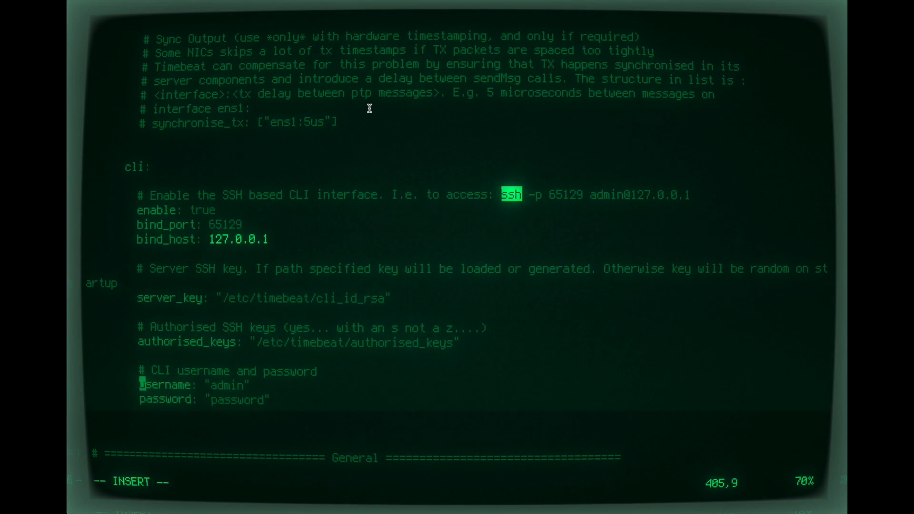
key(gg)
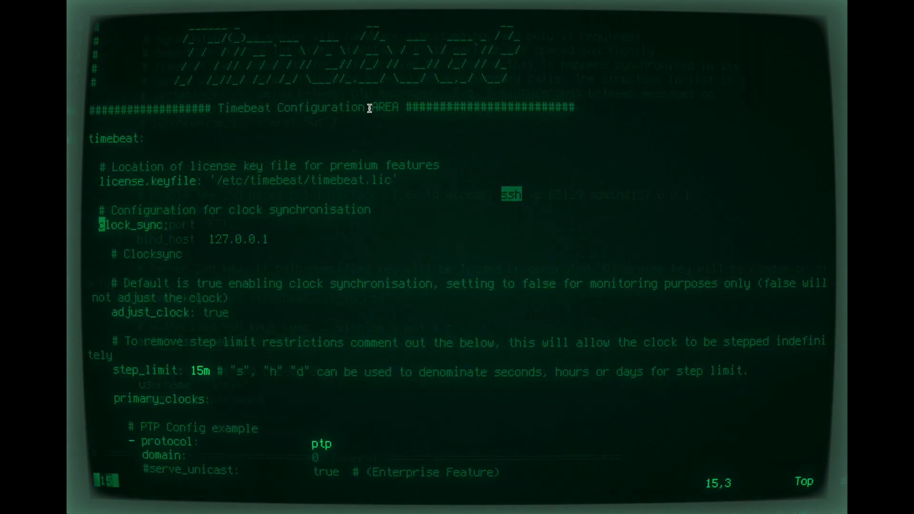
scroll(down, 3)
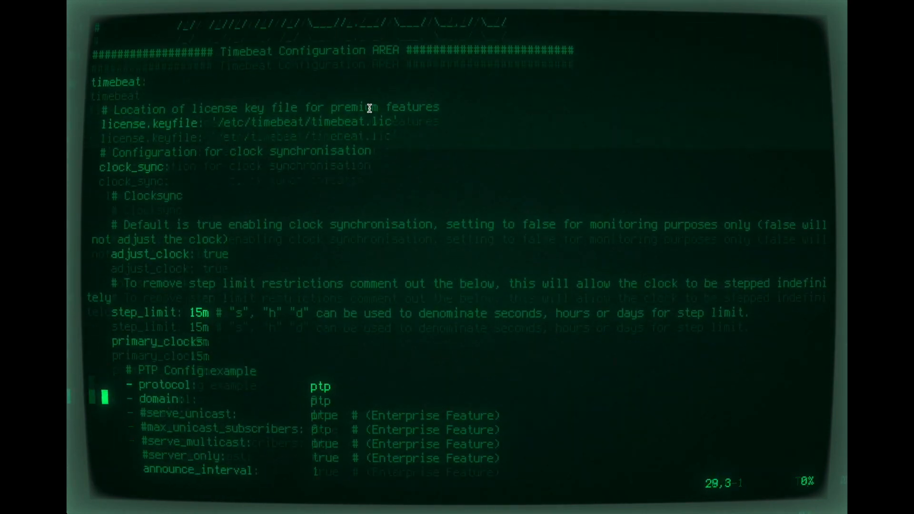
scroll(down, 3)
text(service time)
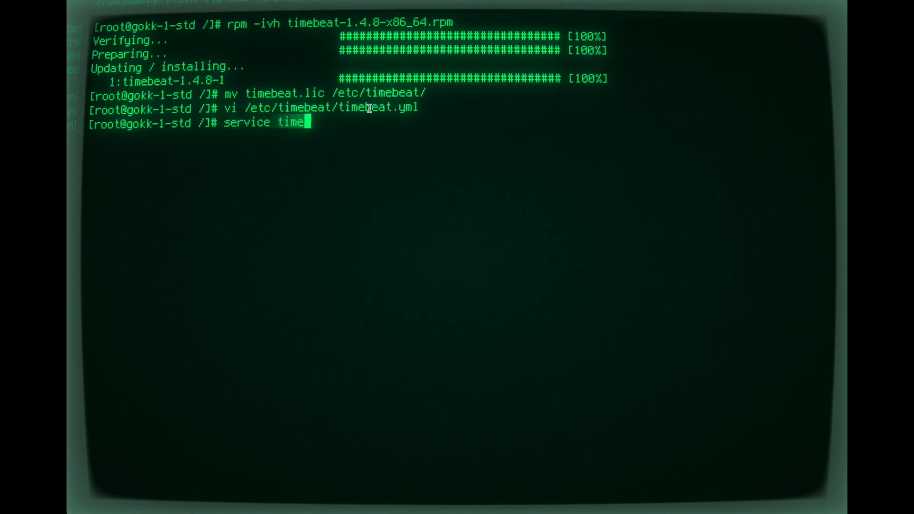
Start the Timebeat service and log into its CLI over ssh, accepting the host key
text(beat start)
key(Return)
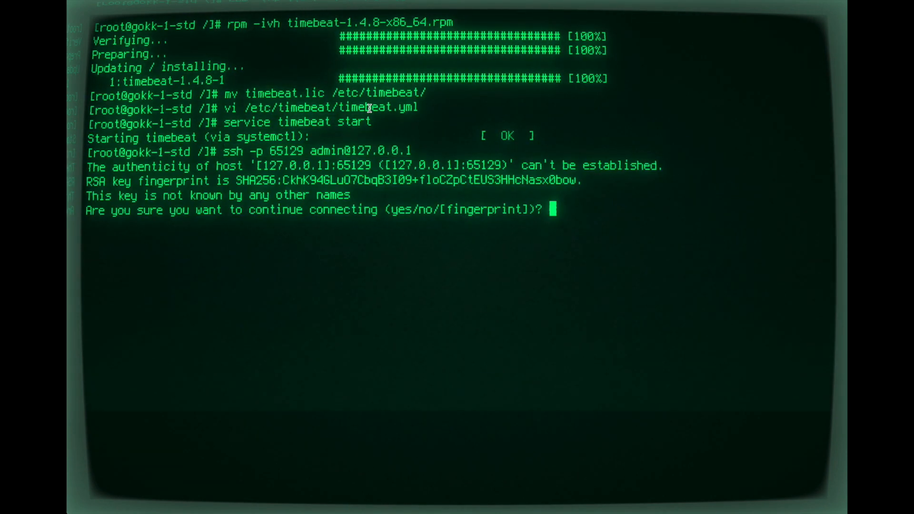
text(yes)
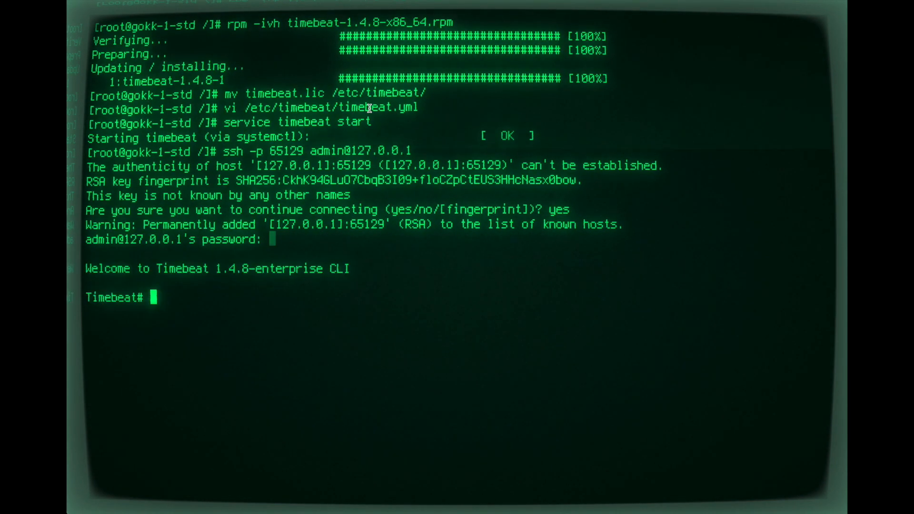
List the PTP peers and the servo clock sources in the Timebeat CLI
text(show ptp peers)
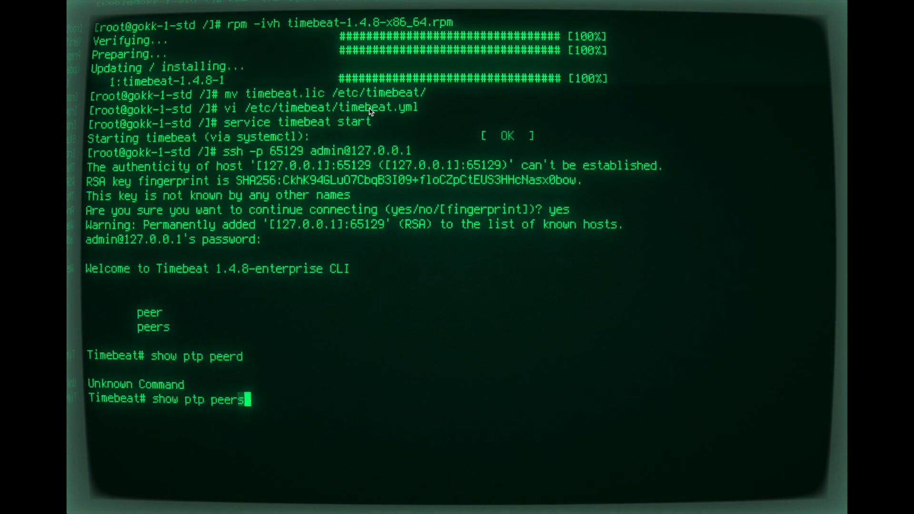
key(Return)
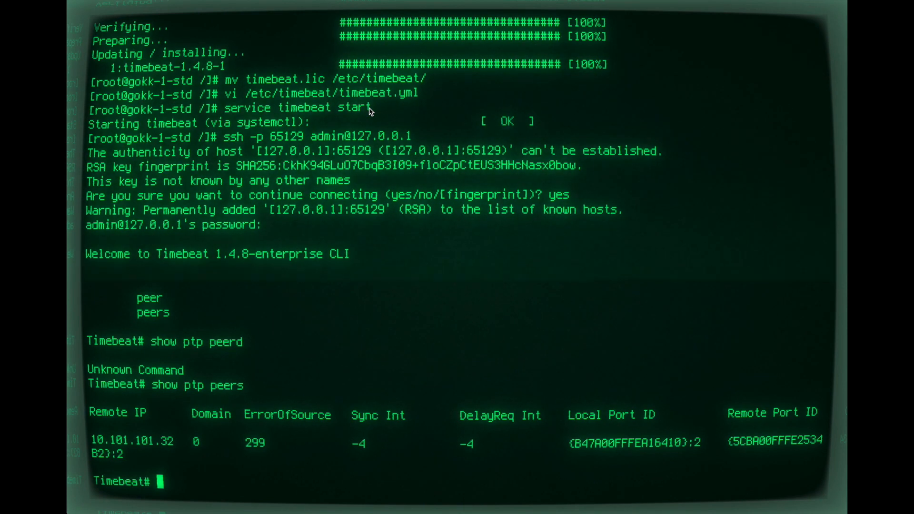
text(show servo sources)
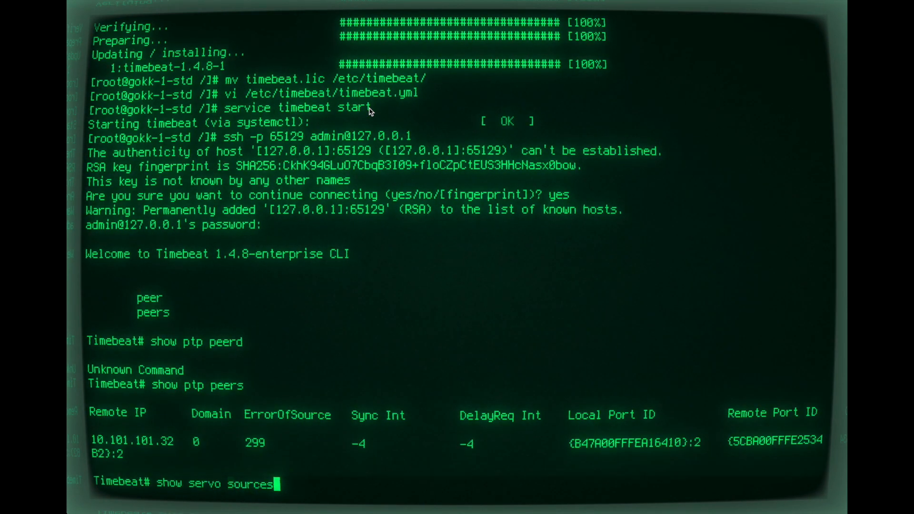
key(Return)
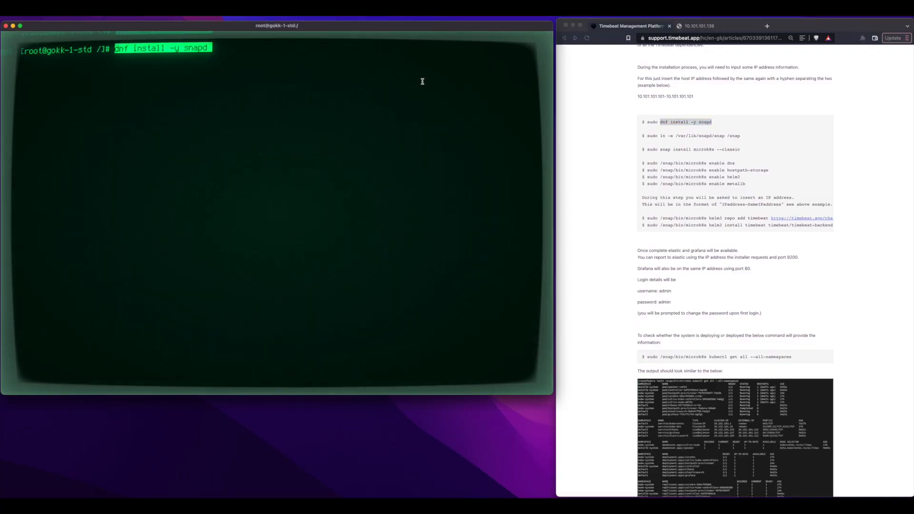
Install snapd with dnf and link /var/lib/snapd/snap to /snap
key(Return)
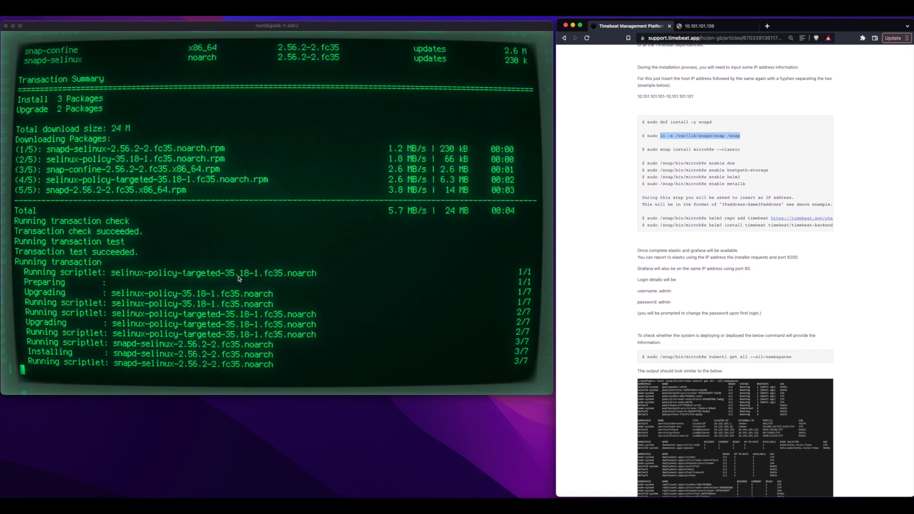
mouse_move(317, 244)
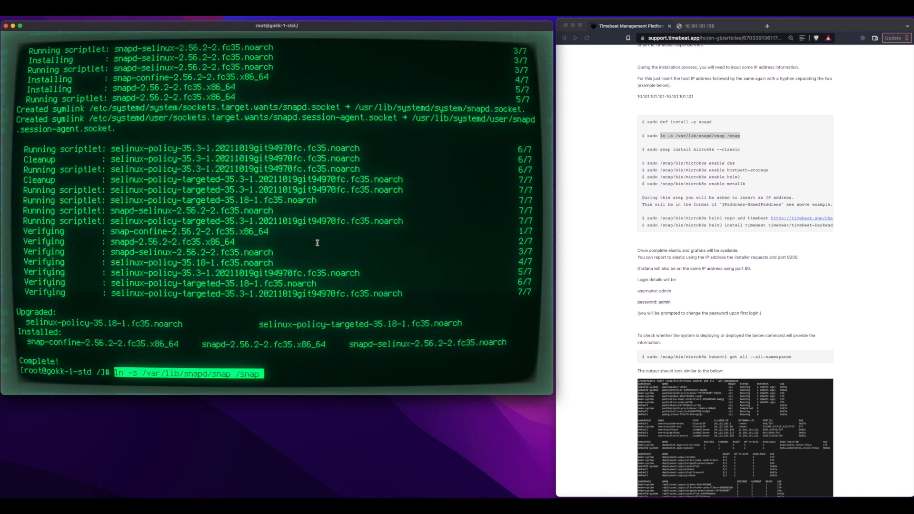
key(Return)
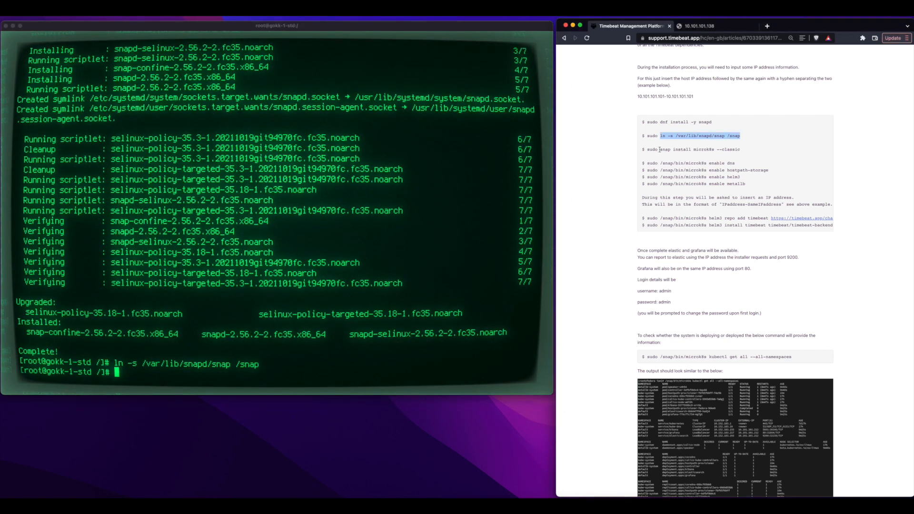
Install MicroK8s with snap --classic, retrying after the seeding error
text(snap install microk8s --classic)
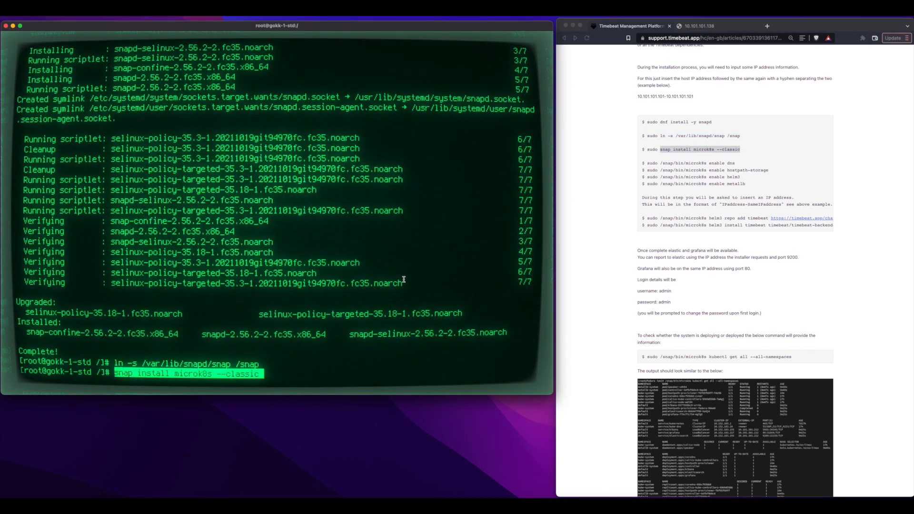
key(Return)
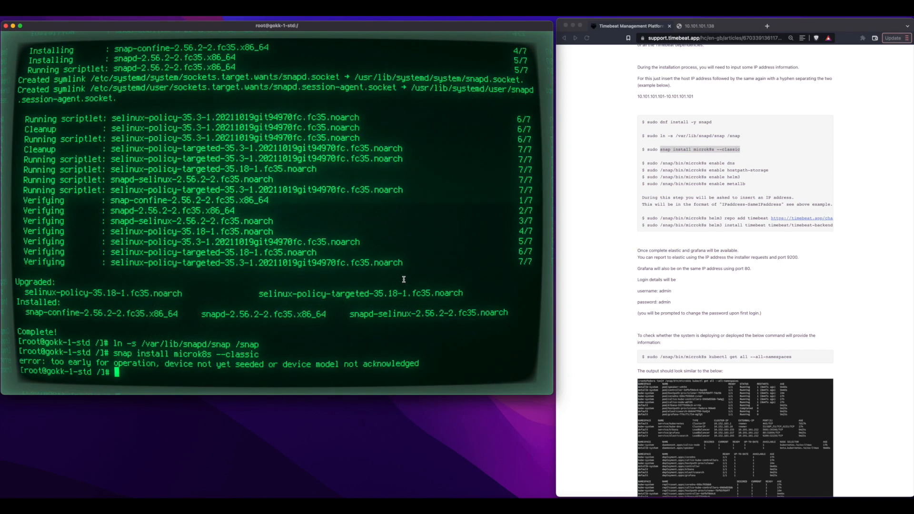
key(Return)
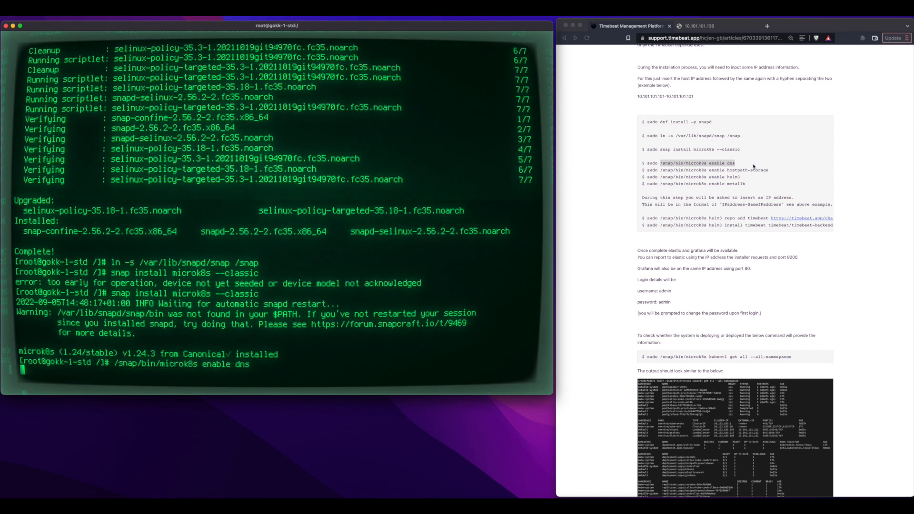
Enable the dns, hostpath-storage, helm3 and metallb add-ons with MetalLB range 10.101.101.138-10.101.101.138
double_click(713, 169)
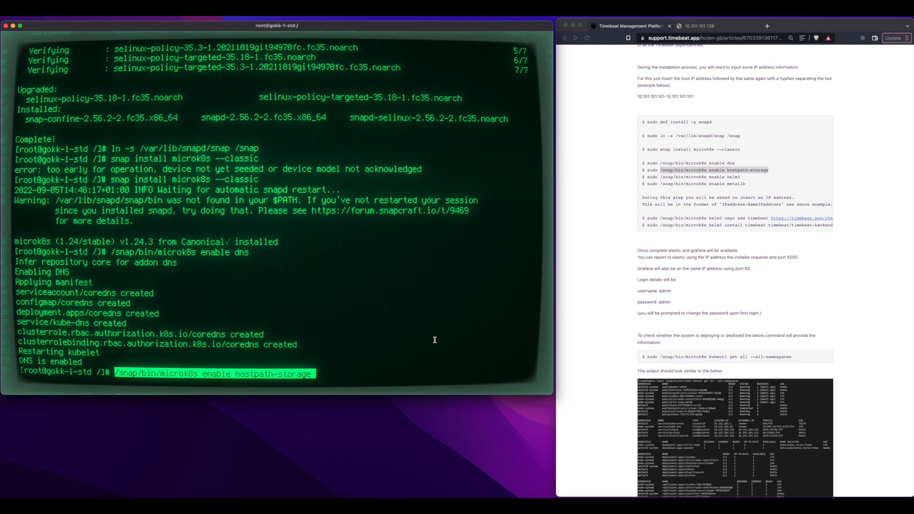
key(Return)
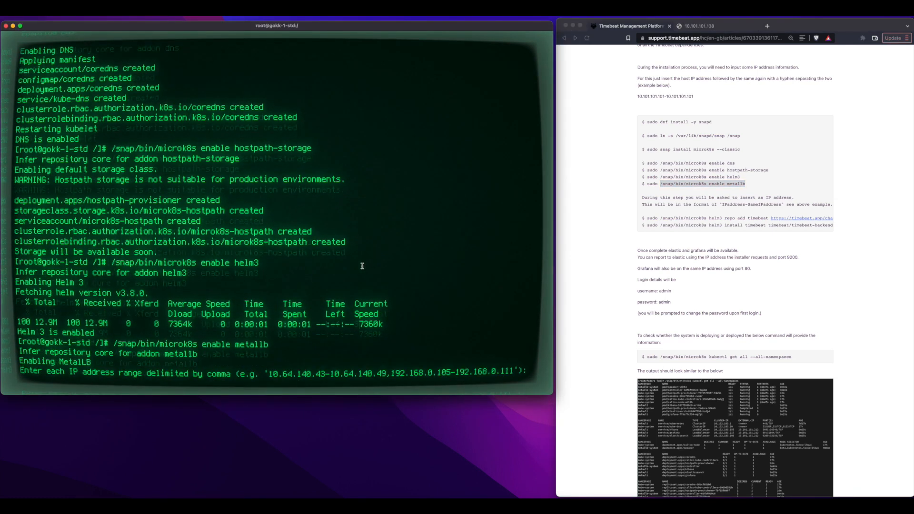
text(10.101.101.138-10.101)
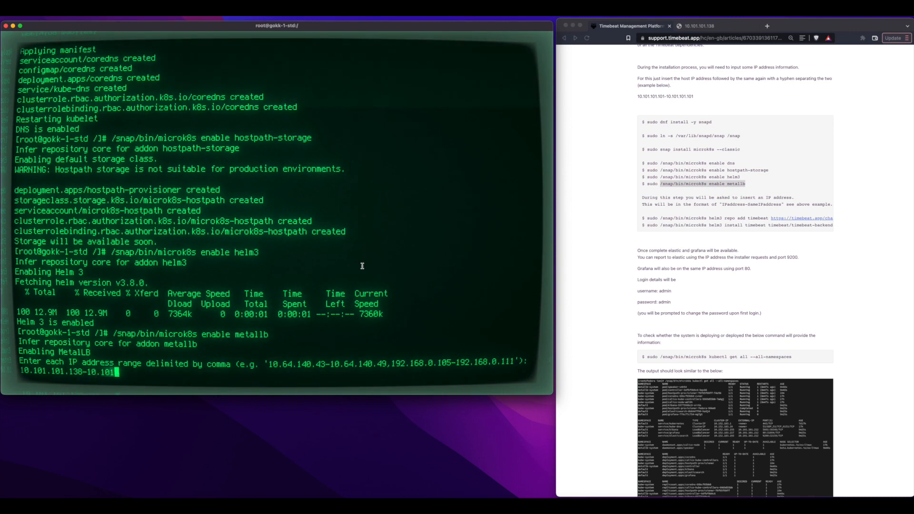
key(Return)
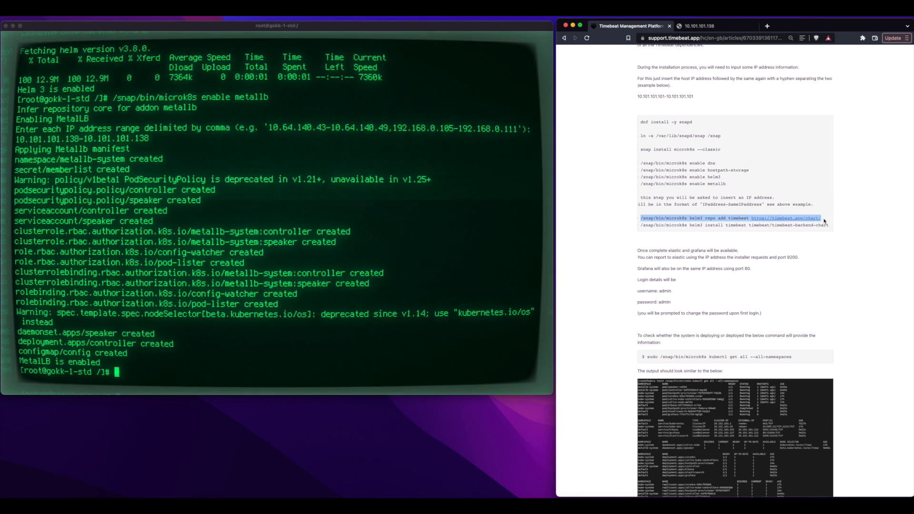
key(Return)
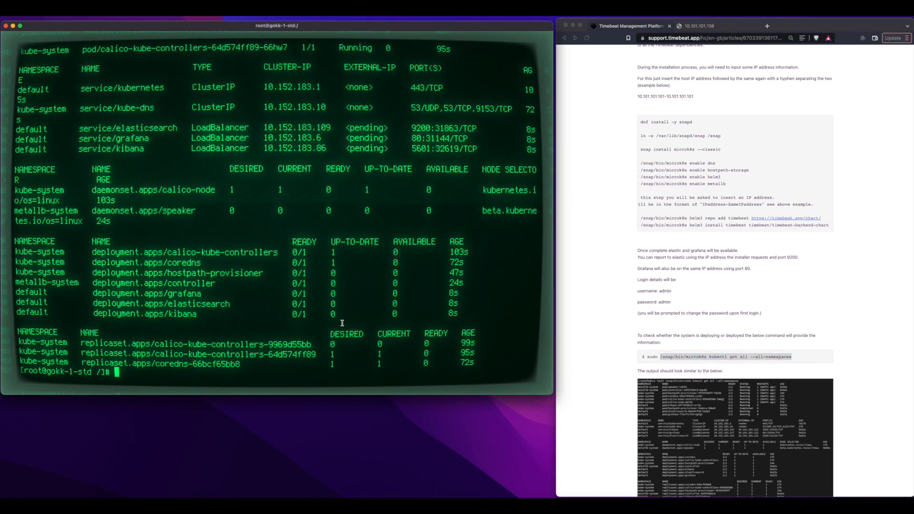
mouse_move(535, 253)
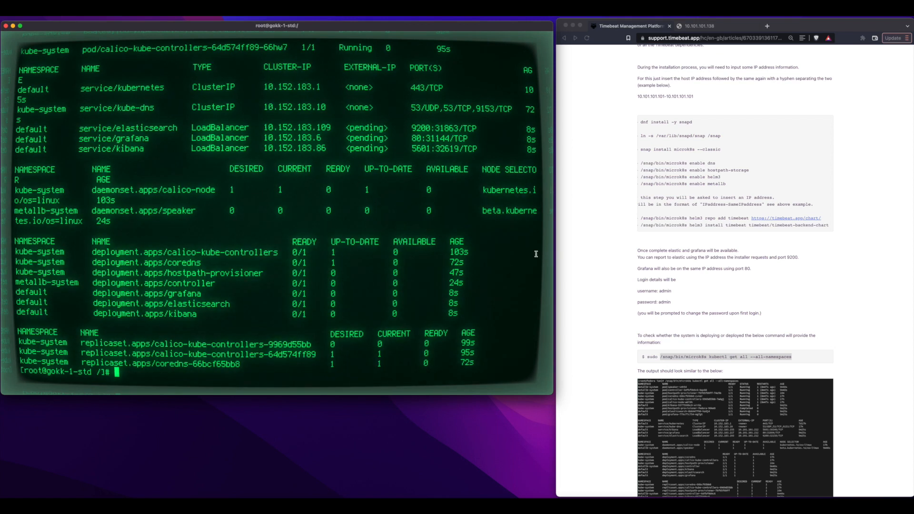
mouse_move(562, 151)
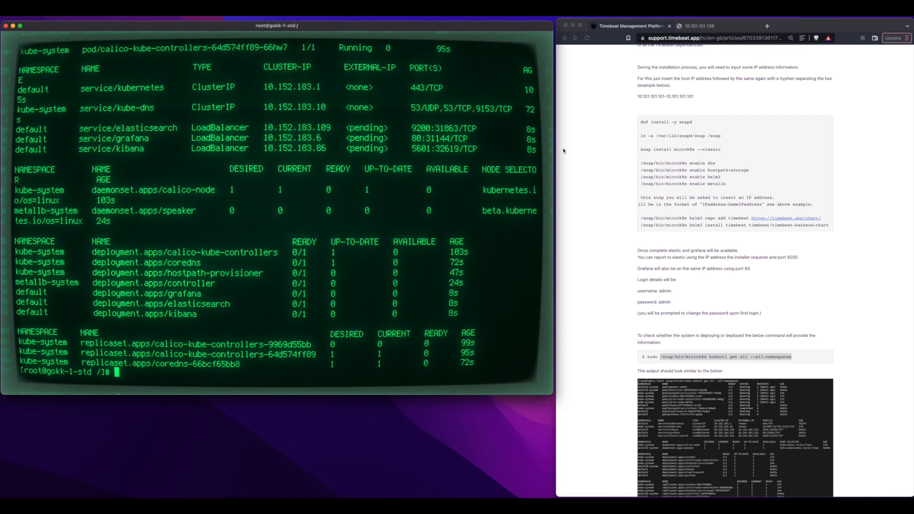
Scroll the kubectl get all --all-namespaces output to review deployments across namespaces
scroll(down, 3)
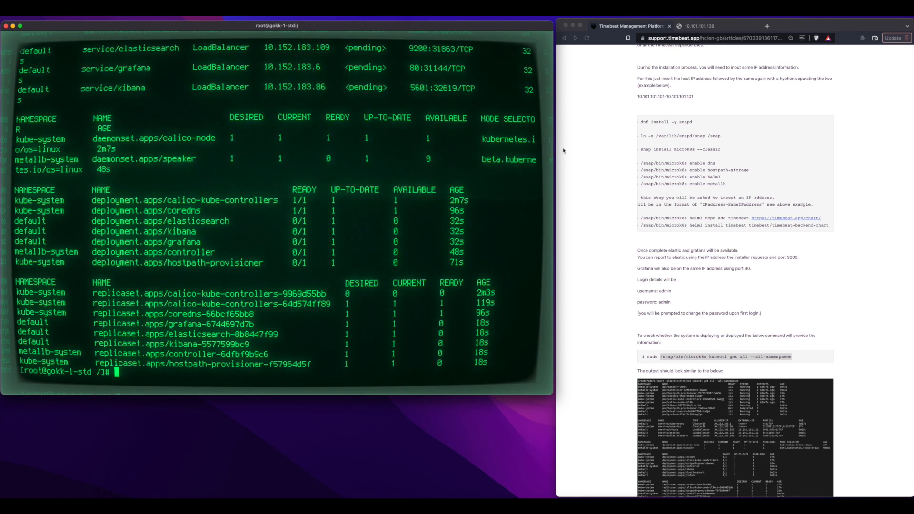
Reopen timebeat.yml in vi and set the Elasticsearch output hosts to the 10.101.101.x server IP
text(vi /etc/time)
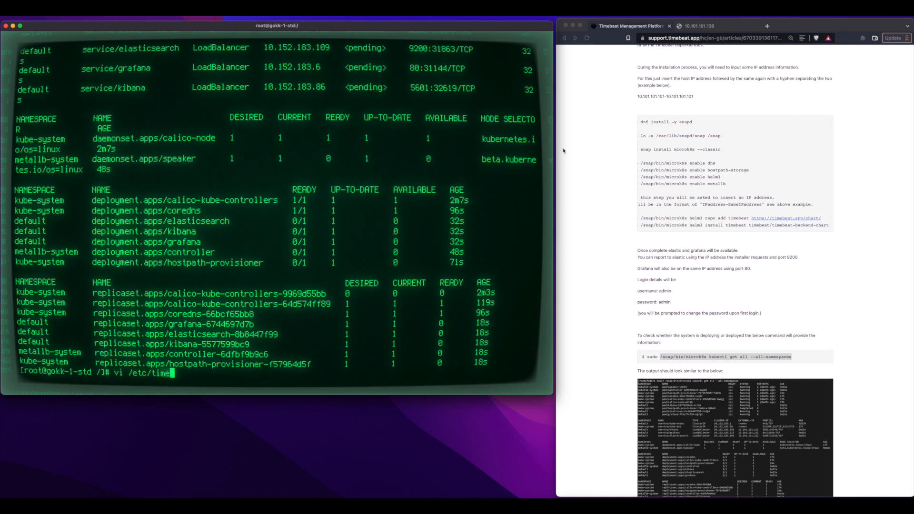
key(Return)
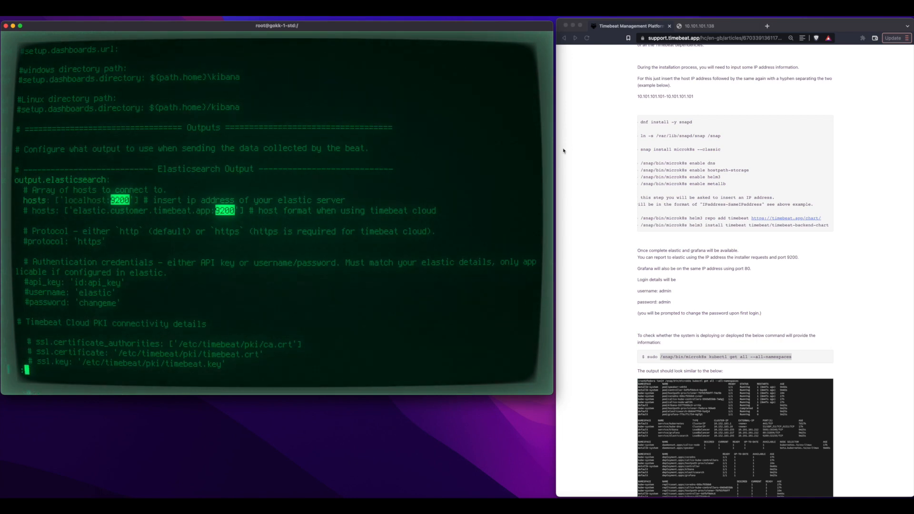
key(i)
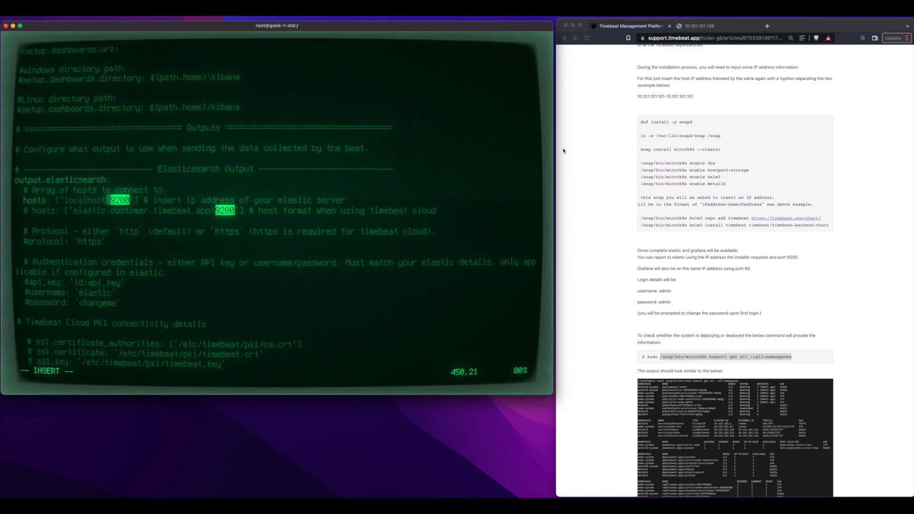
text(10.101.101.13)
text(se)
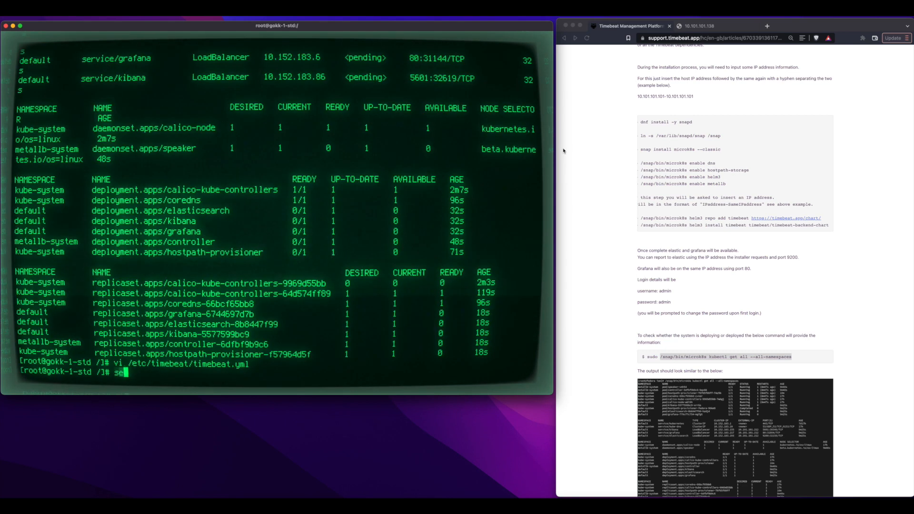
Rerun kubectl get all --all-namespaces to see elasticsearch ready while grafana and kibana start
key(Return)
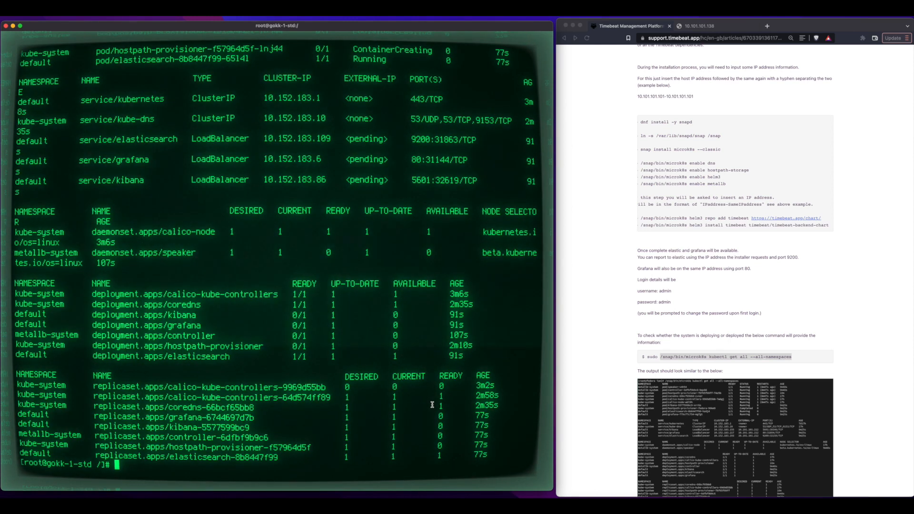
mouse_move(426, 332)
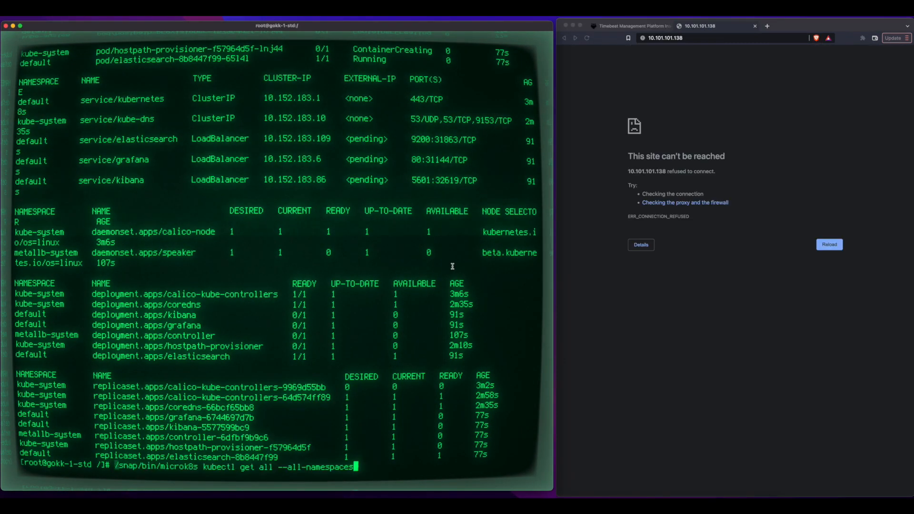
Rerun /snap/bin/microk8s kubectl get all --all-namespaces until services show external IP 10.101.101.138
key(Return)
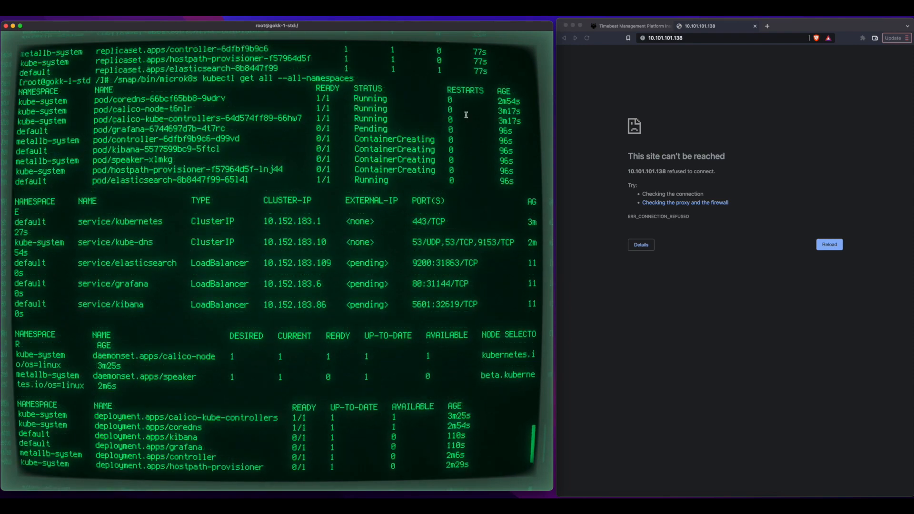
scroll(down, 3)
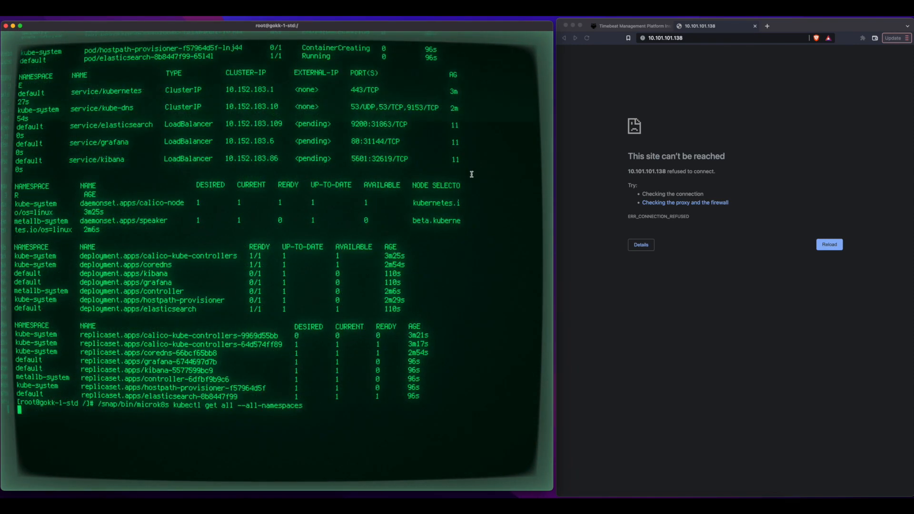
key(Return)
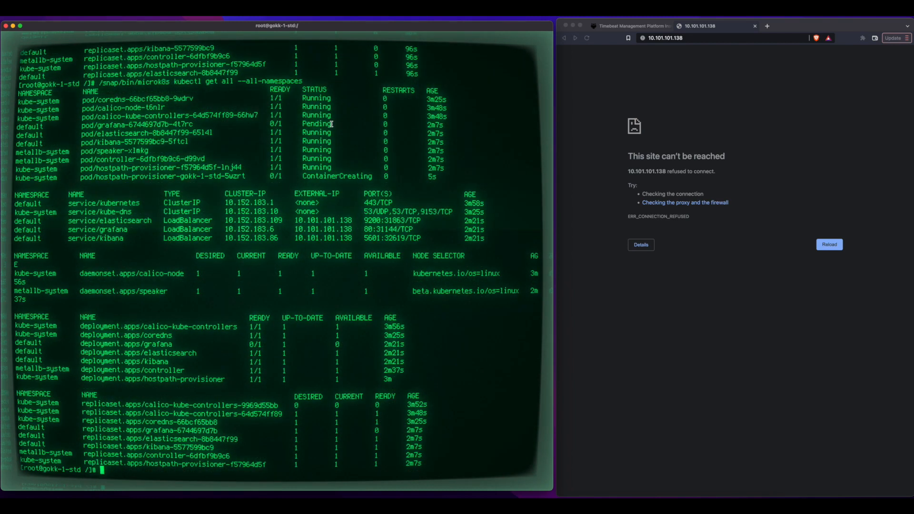
text(/snap/bin/microk8s kubectl get all --all-namespaces)
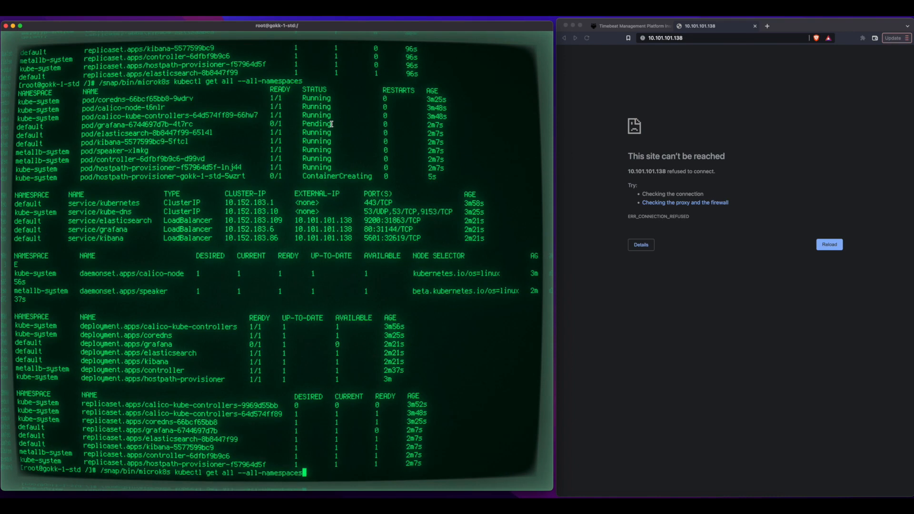
key(Return)
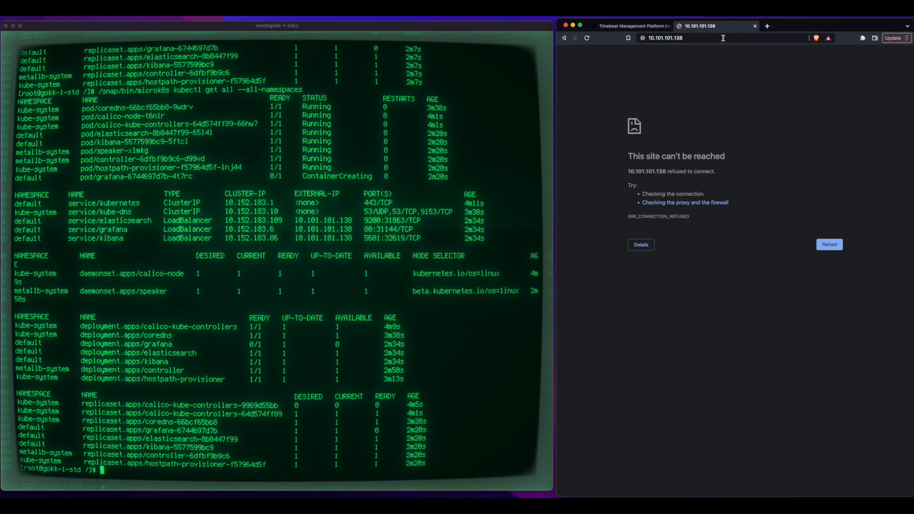
click(664, 38)
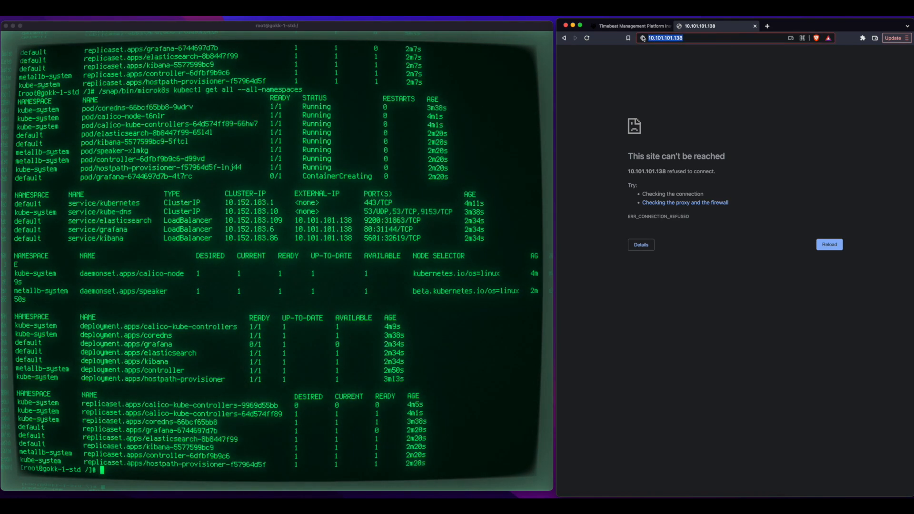
click(700, 38)
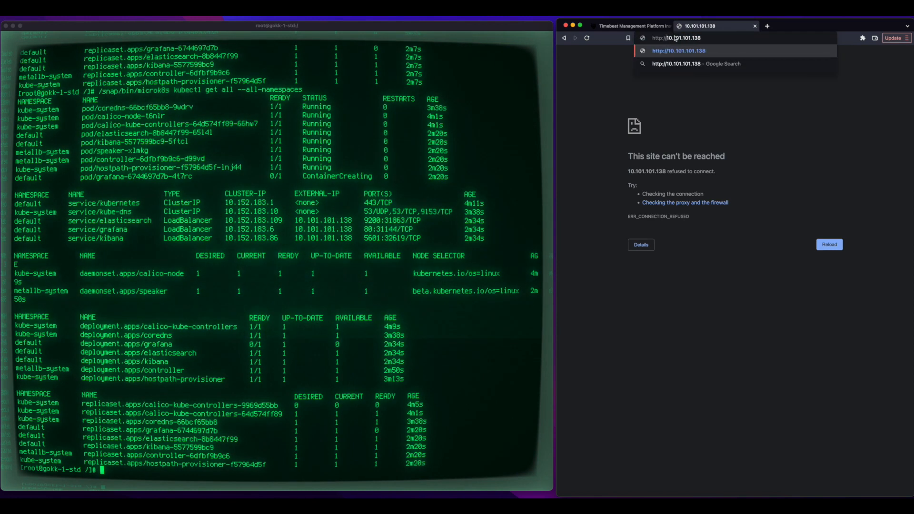
text(/login)
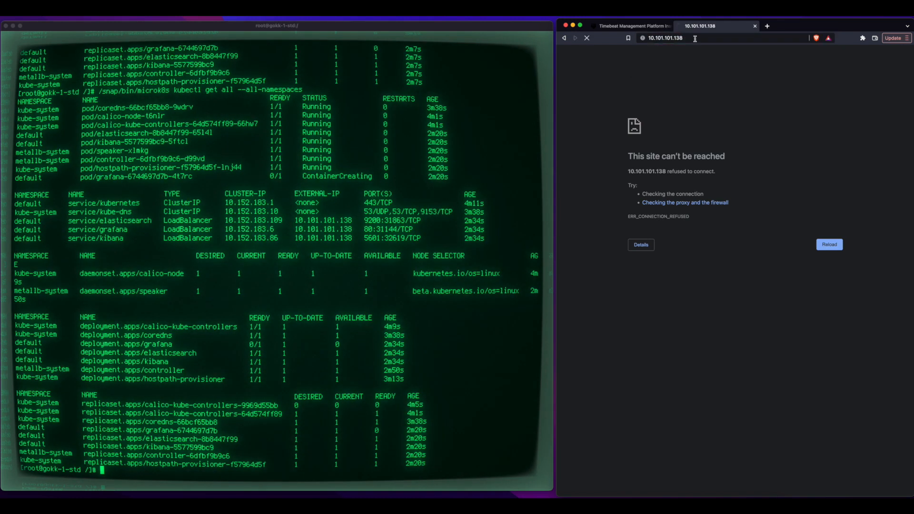
click(587, 38)
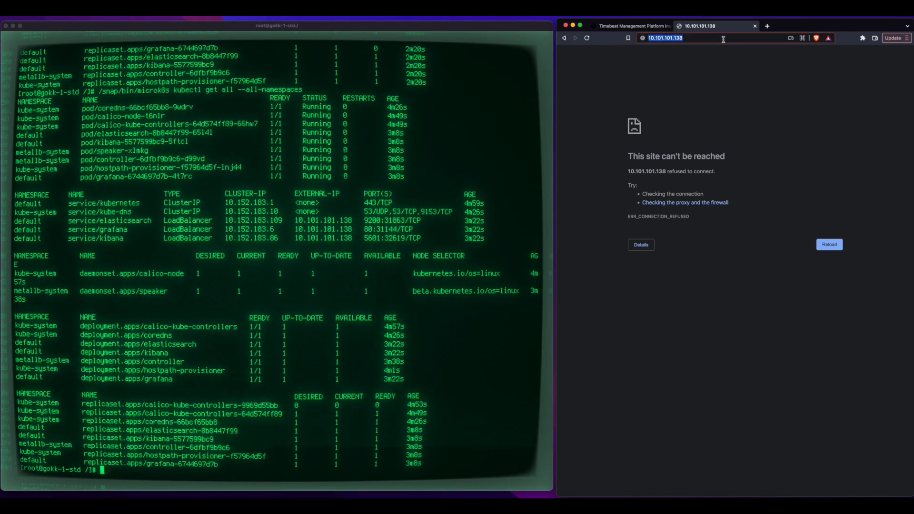
text(https://test.timebeat.app)
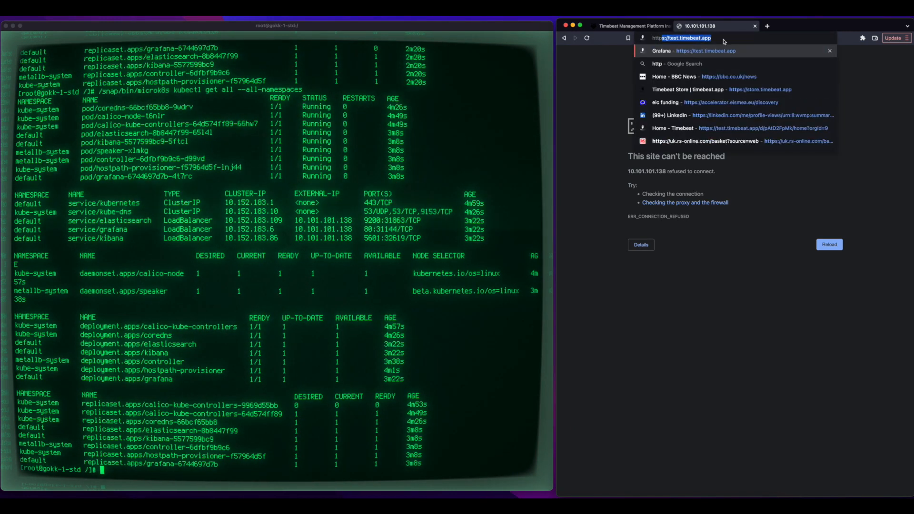
text(http://10.101.101.)
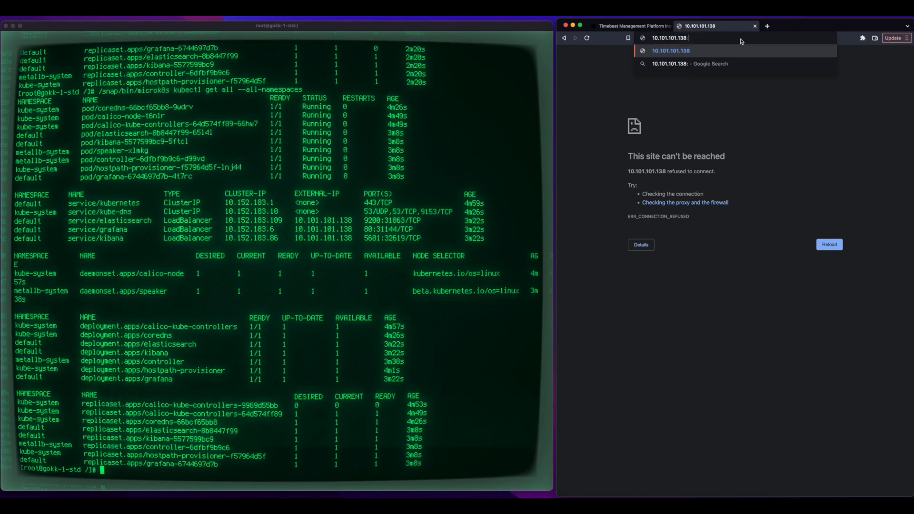
click(671, 51)
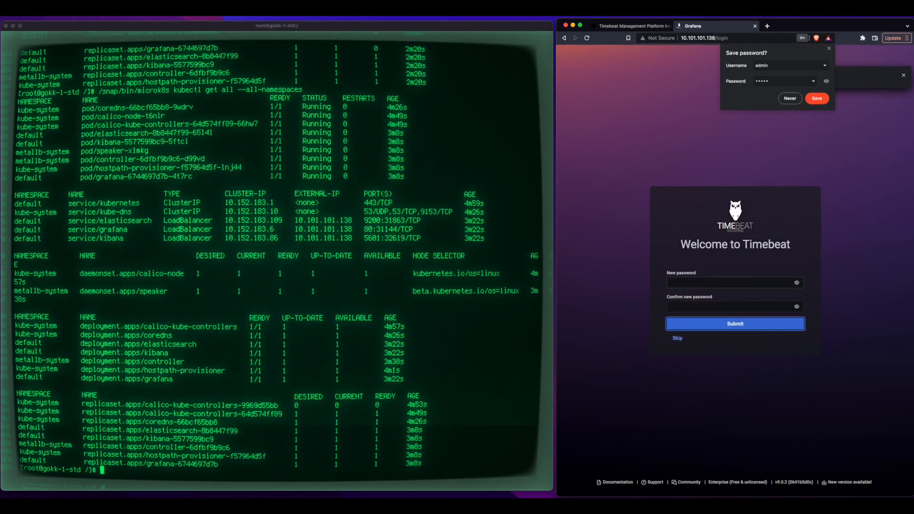
Skip the admin password prompt and show the '2. Device information' dashboard with gokk-1-std clock offsets
click(677, 338)
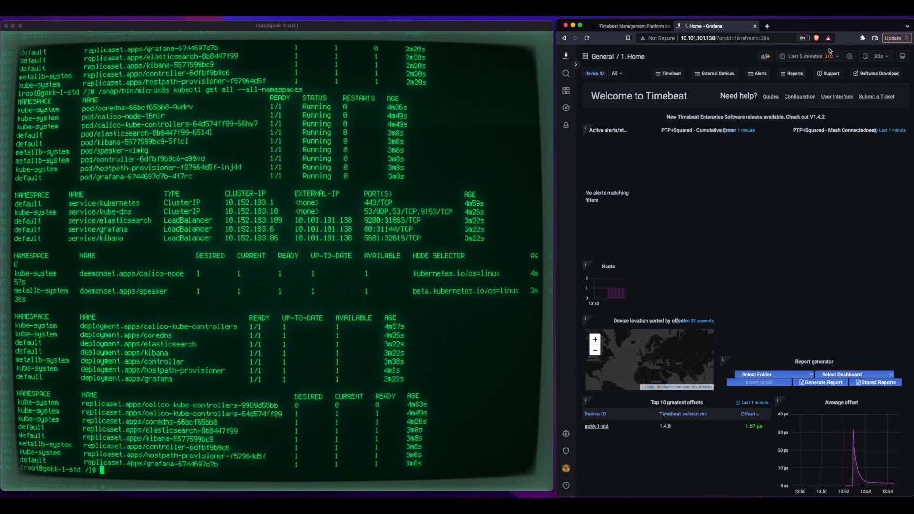
click(670, 73)
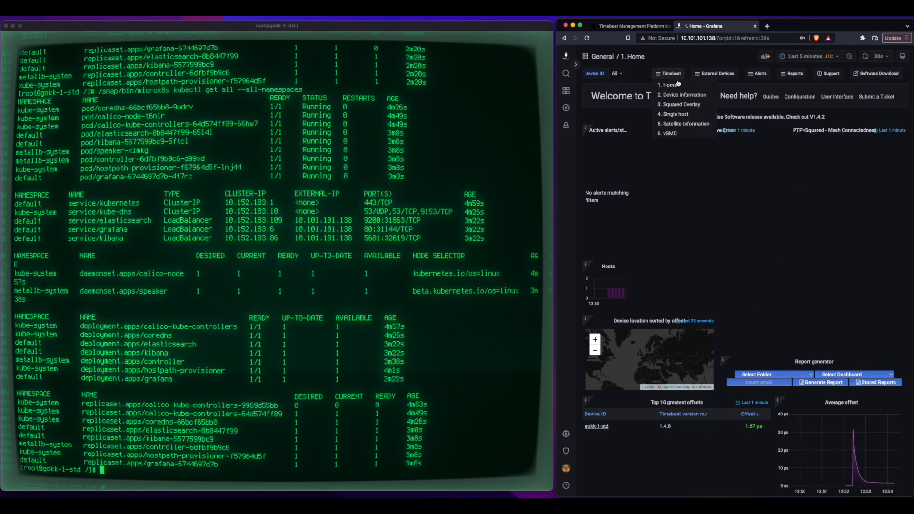
click(685, 94)
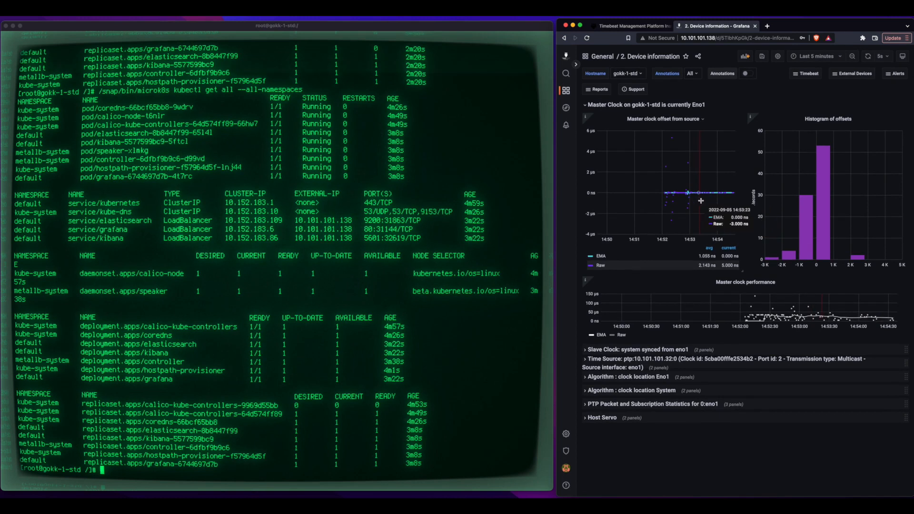